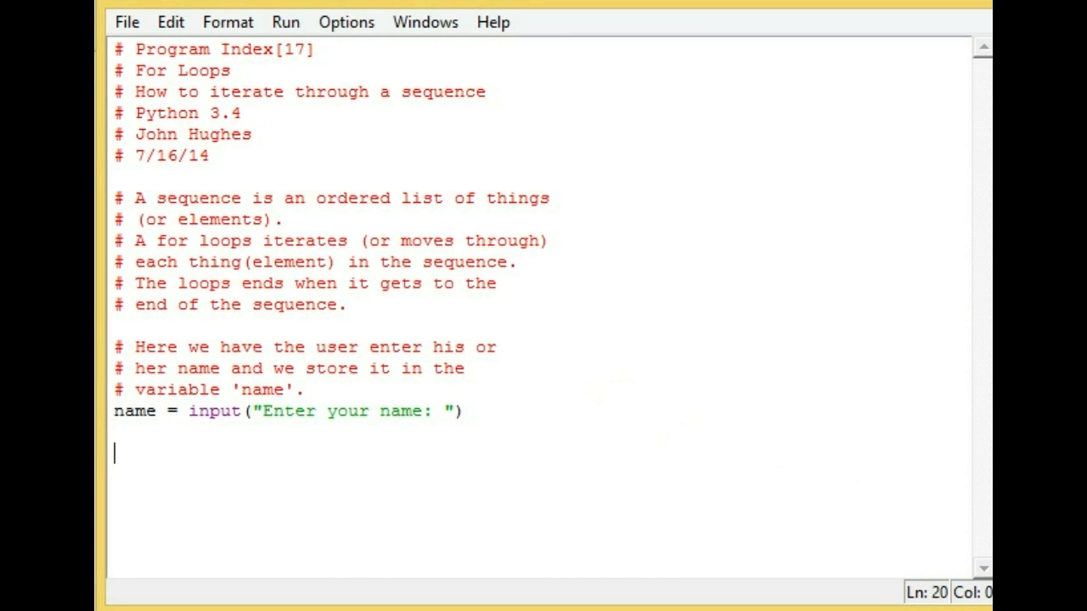
pyautogui.moveTo(168, 467)
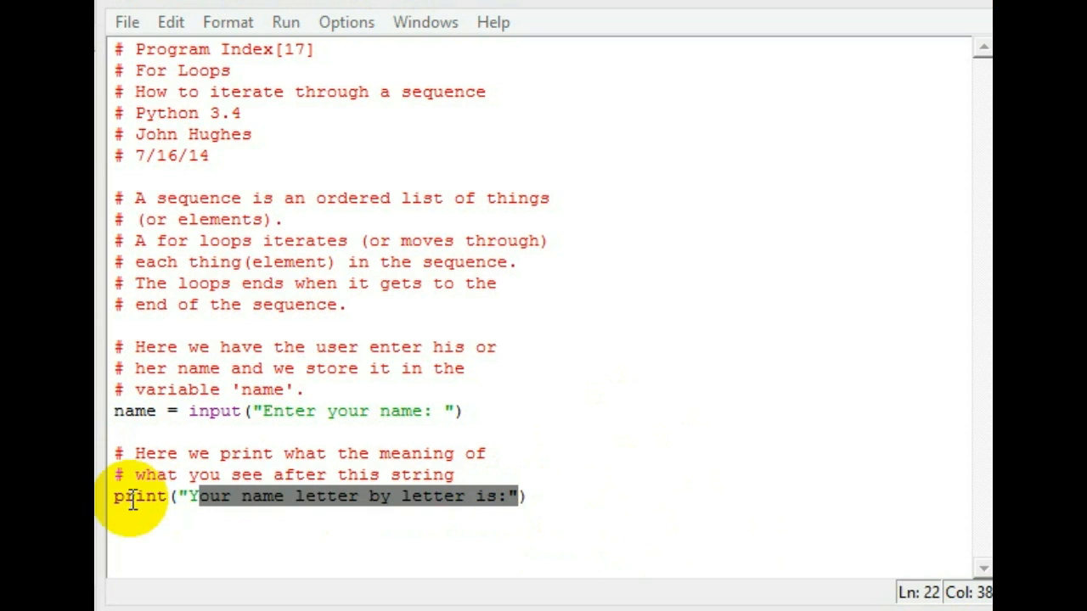
# Step: Review the 'for letter in name:' loop and the press-enter-to-exit prompt in the script
pyautogui.scroll(-3)
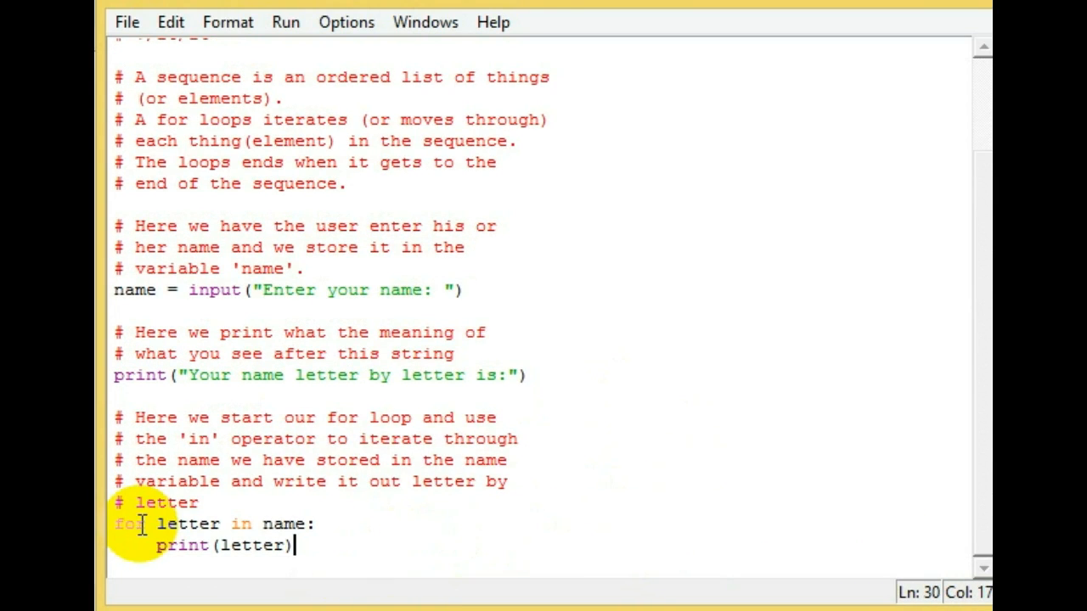
pyautogui.doubleClick(129, 524)
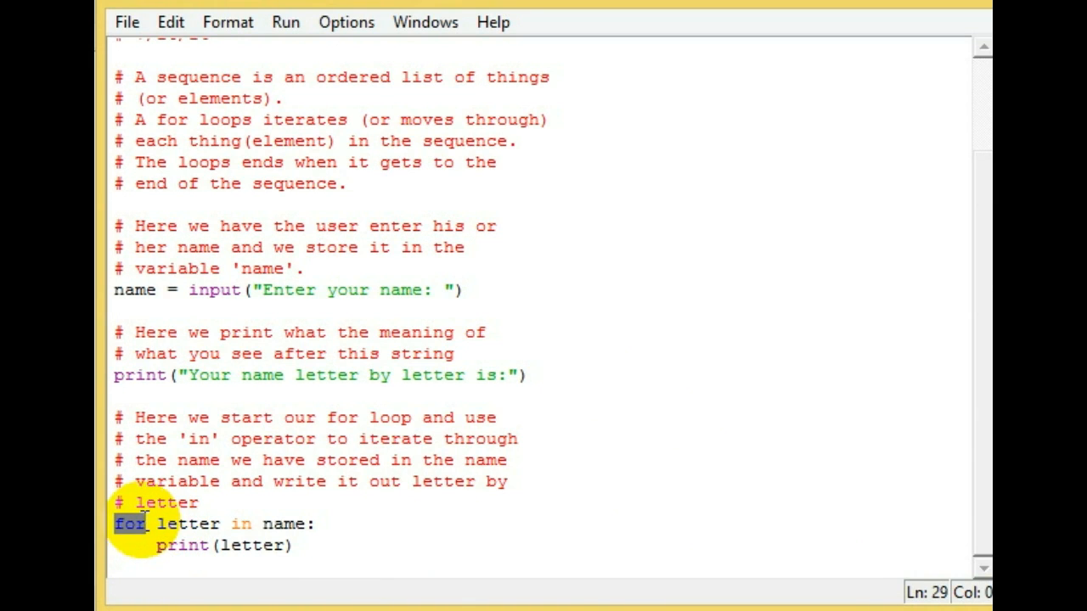
pyautogui.moveTo(165, 524)
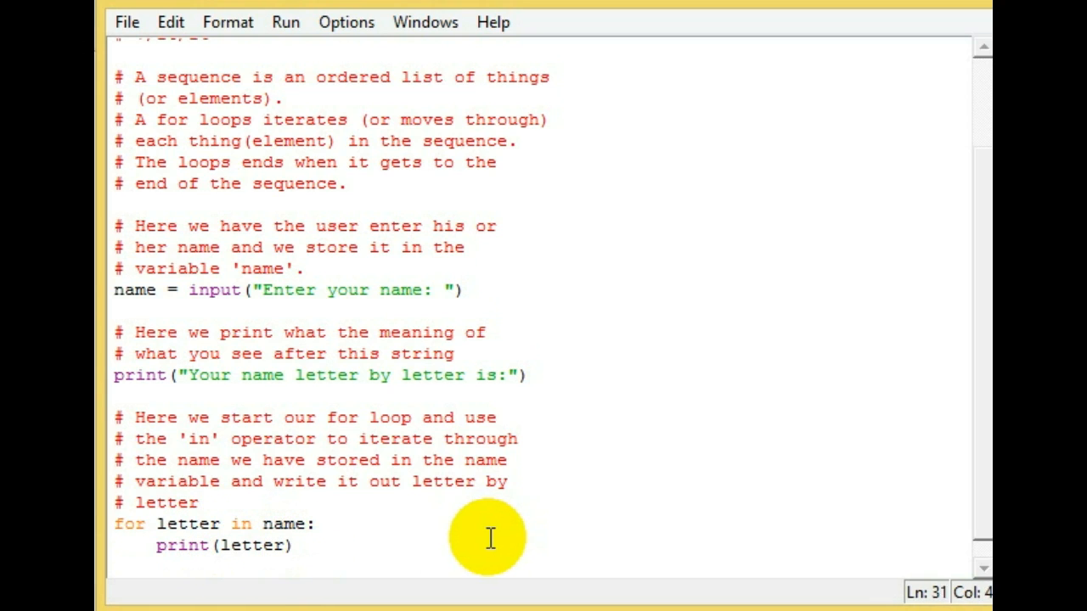
pyautogui.scroll(-3)
pyautogui.write('input("\\nPress enter to exit.")')
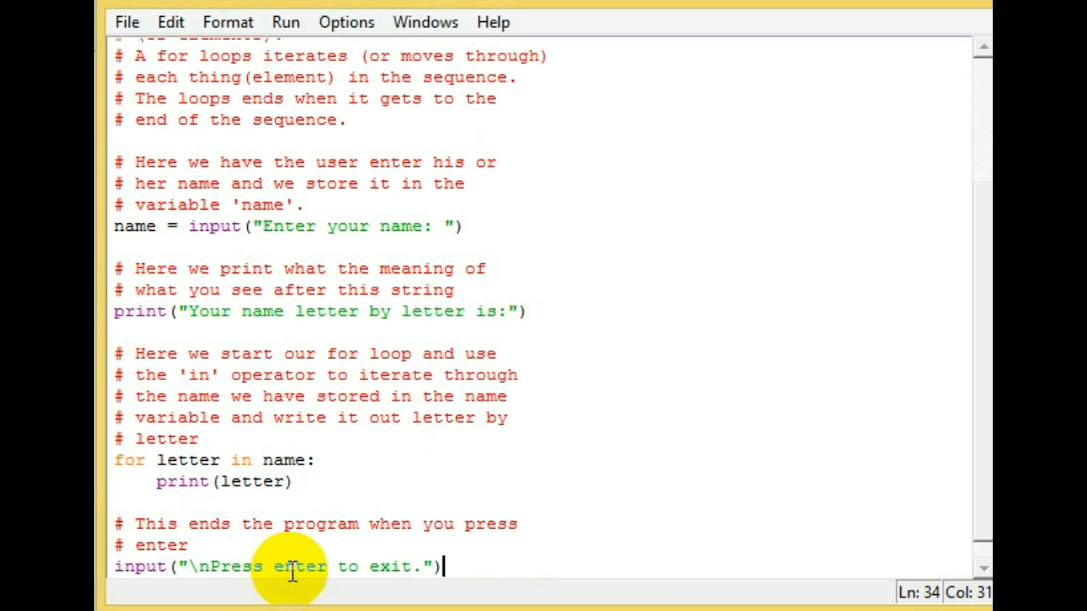
pyautogui.moveTo(824, 412)
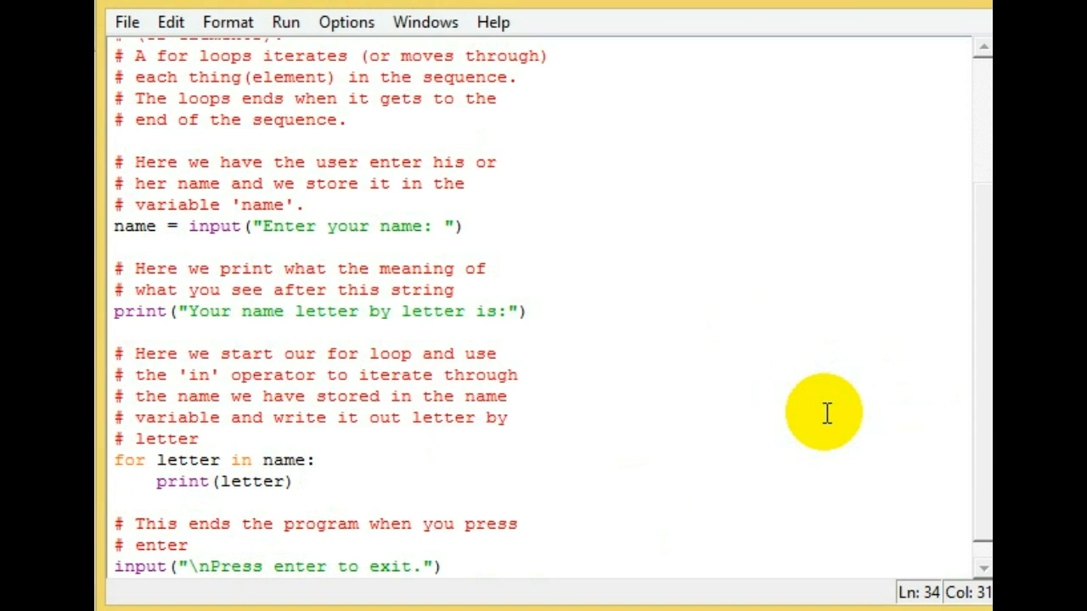
# Step: Run the script, enter 'John Hughes' at the prompt, and return to the editor
pyautogui.press('F5')
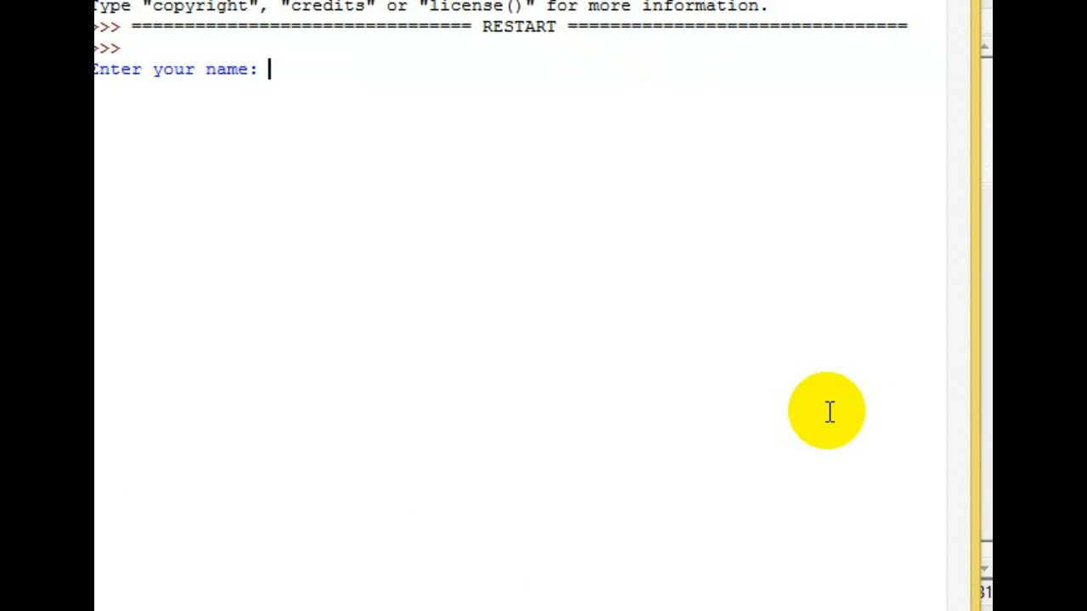
pyautogui.write('John Hughes')
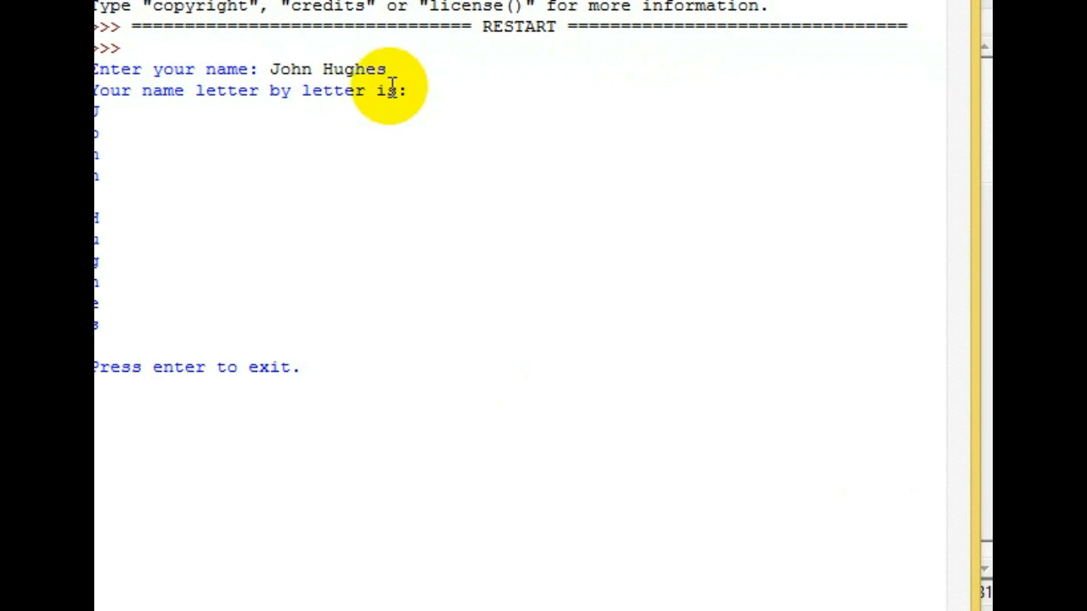
pyautogui.moveTo(508, 100)
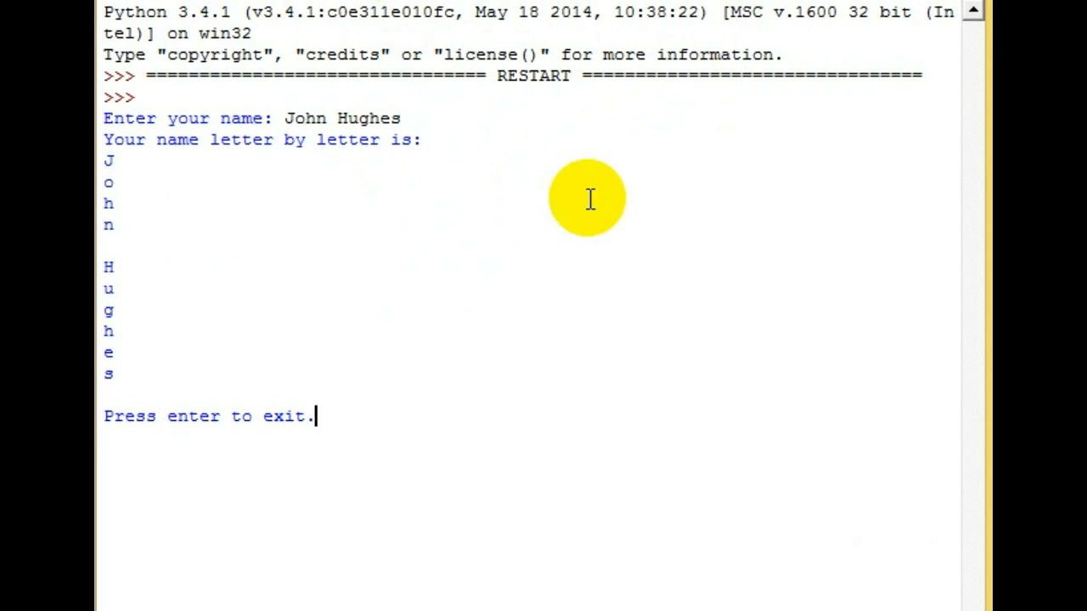
pyautogui.moveTo(284, 461)
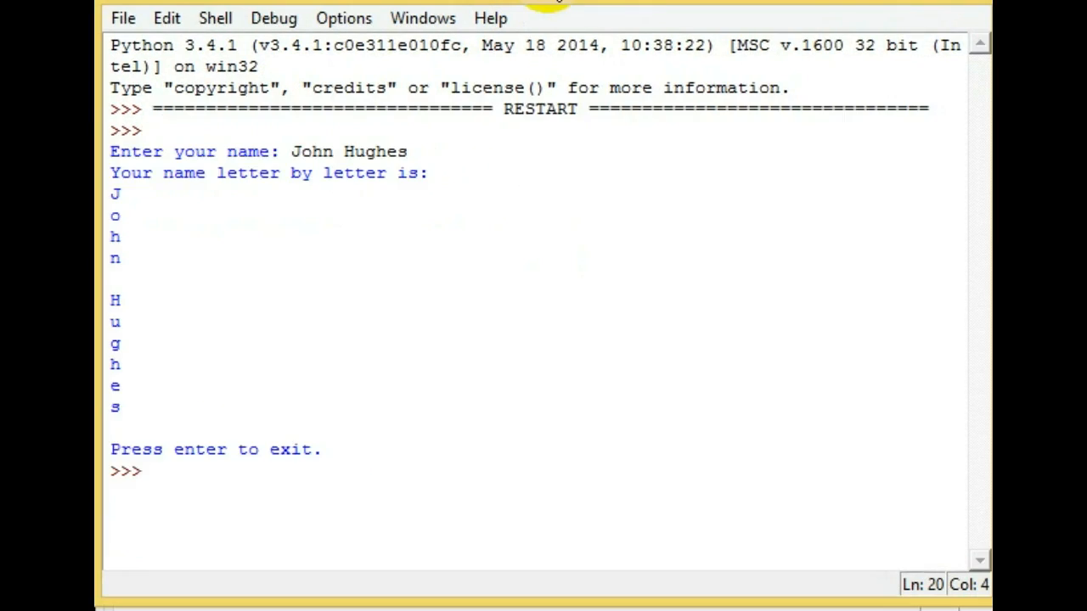
pyautogui.click(152, 471)
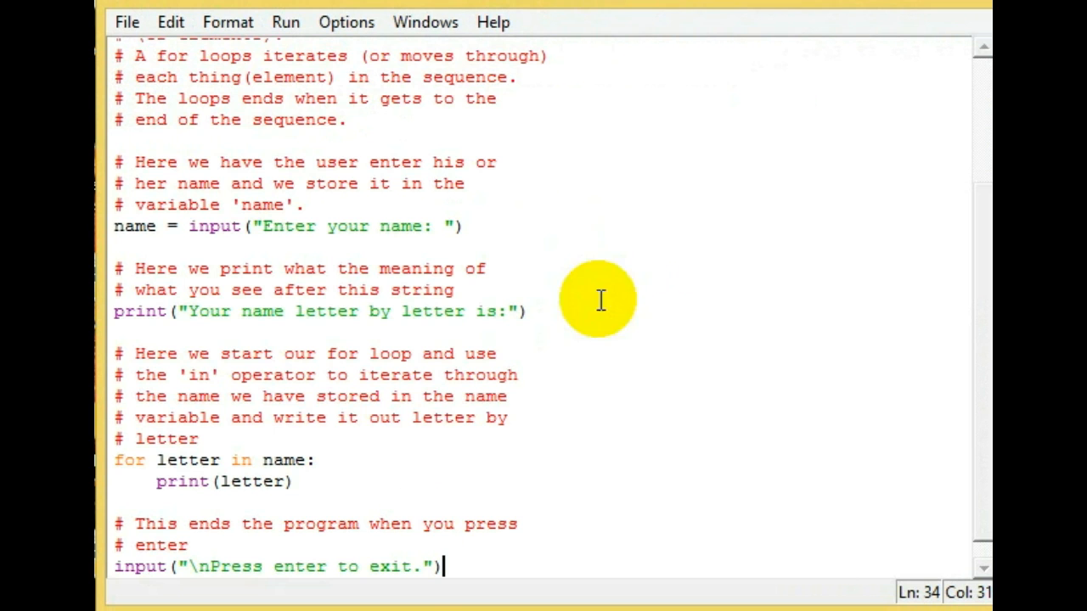
# Step: Rename the loop variable 'letter' to x, rerun, and check the printed letters
pyautogui.doubleClick(187, 460)
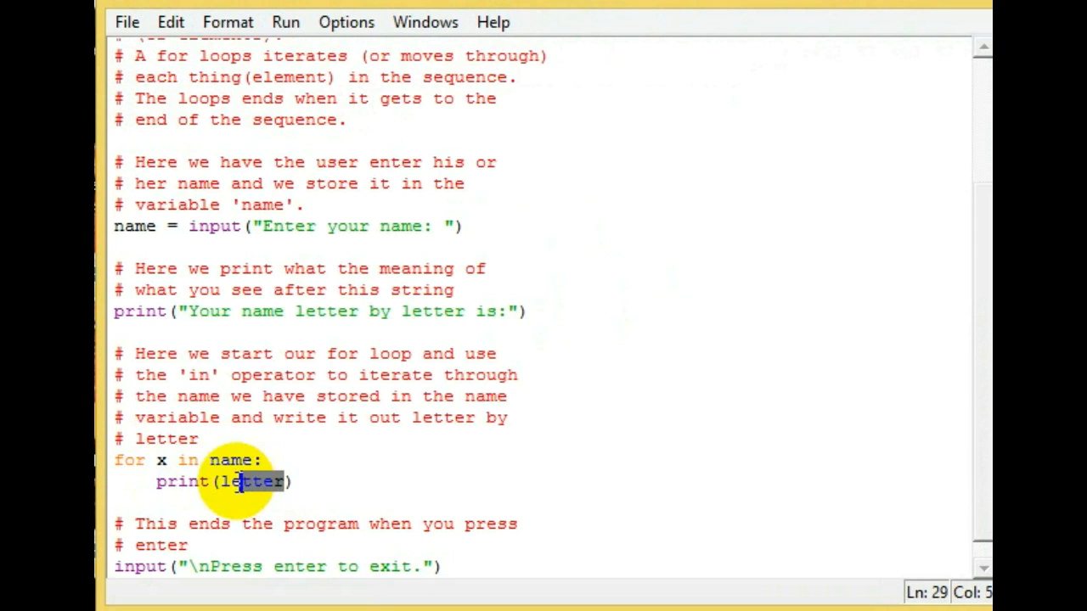
pyautogui.write('x')
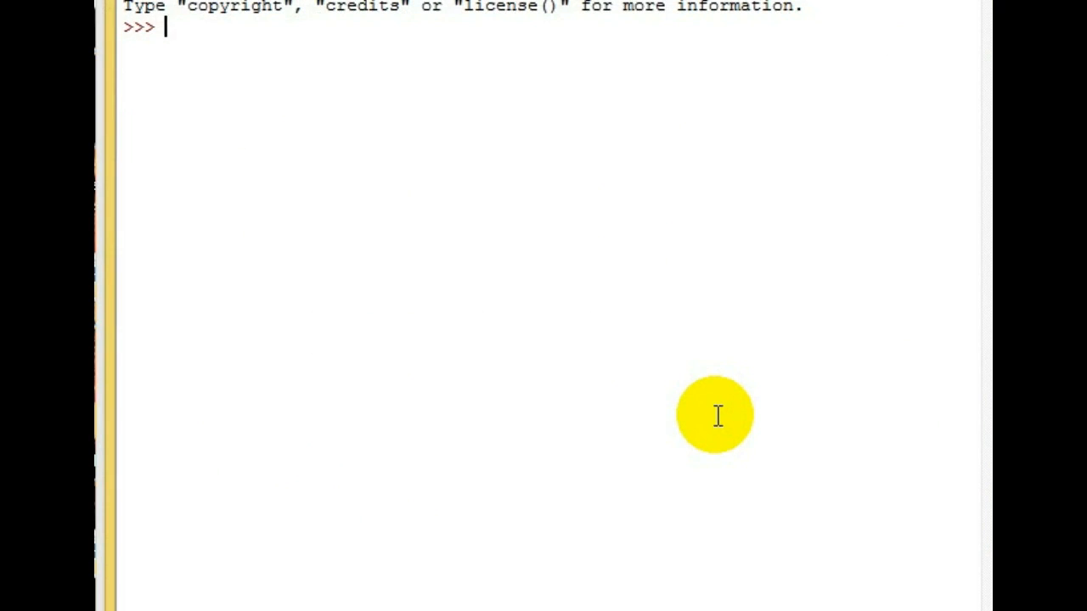
pyautogui.press('f5')
pyautogui.write('John Hughes')
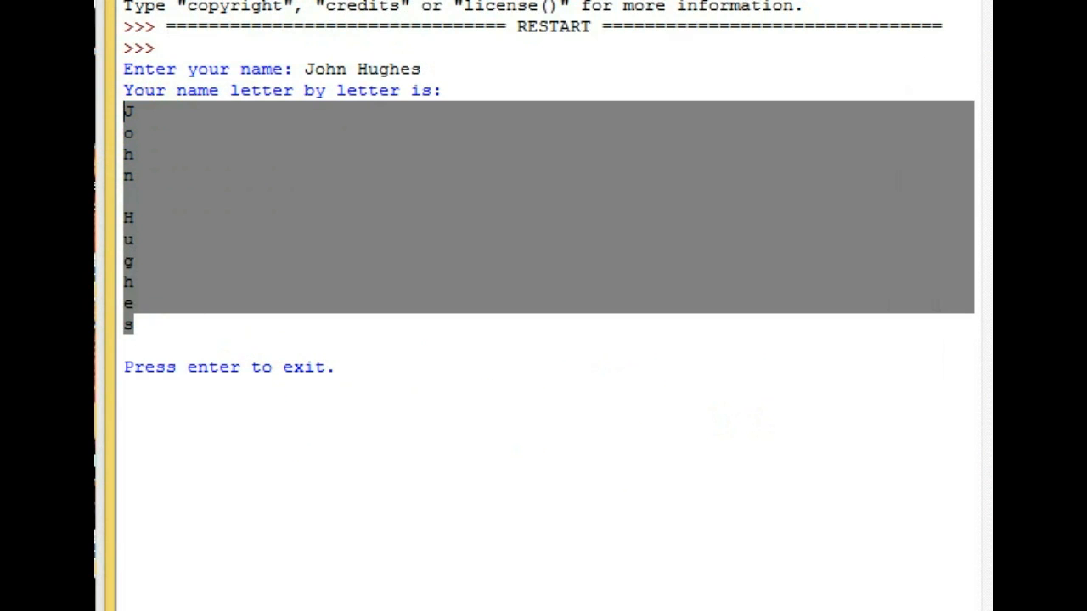
pyautogui.click(129, 111)
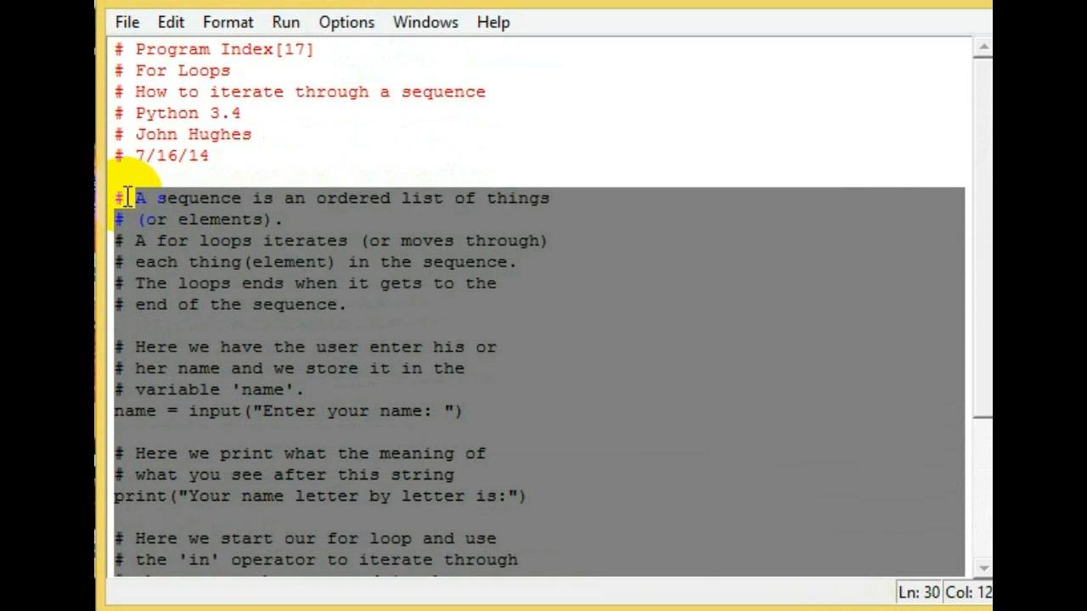
# Step: Replace the old loop code with 'for i in range(10):'
pyautogui.press('Delete')
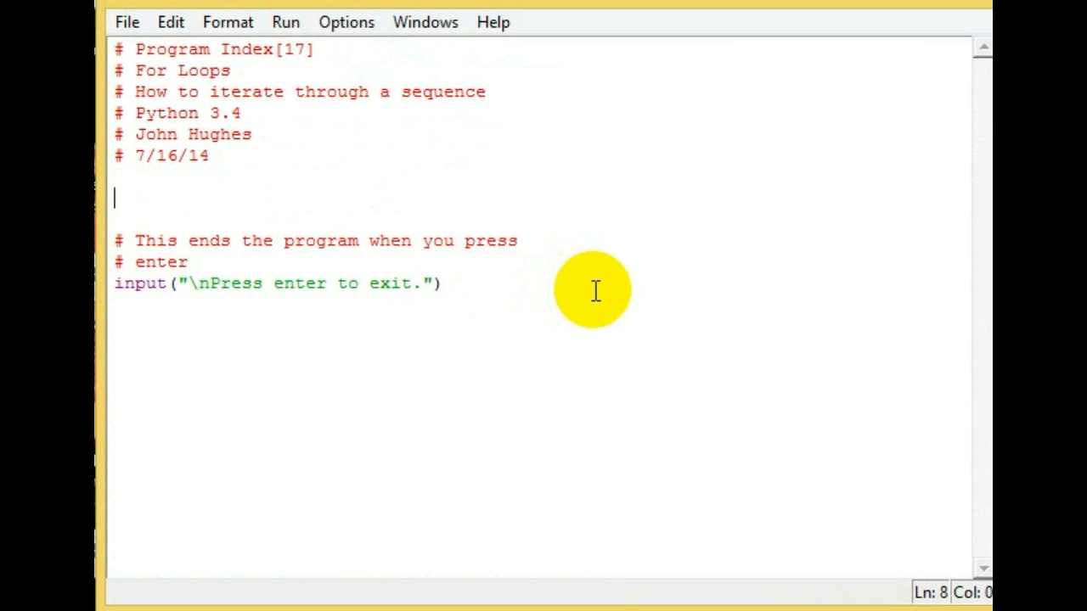
pyautogui.moveTo(596, 304)
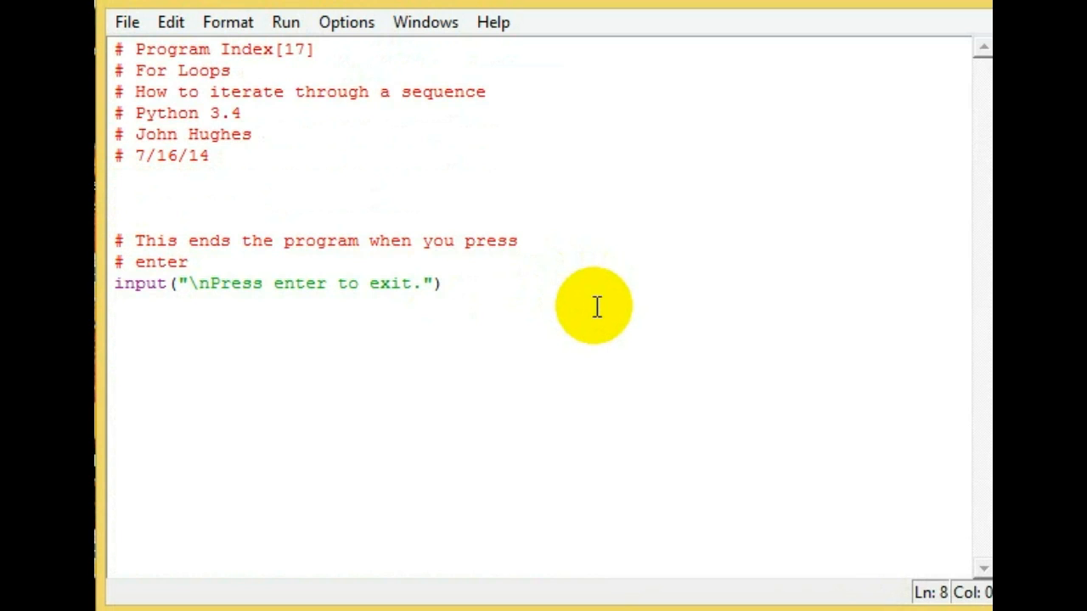
pyautogui.write('for i in')
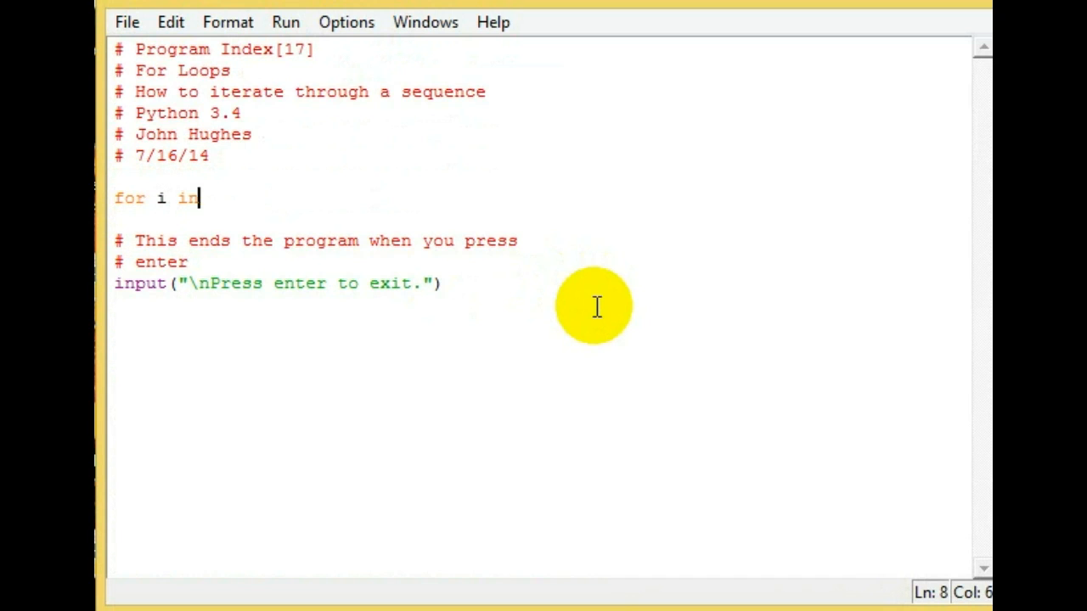
pyautogui.write('range(')
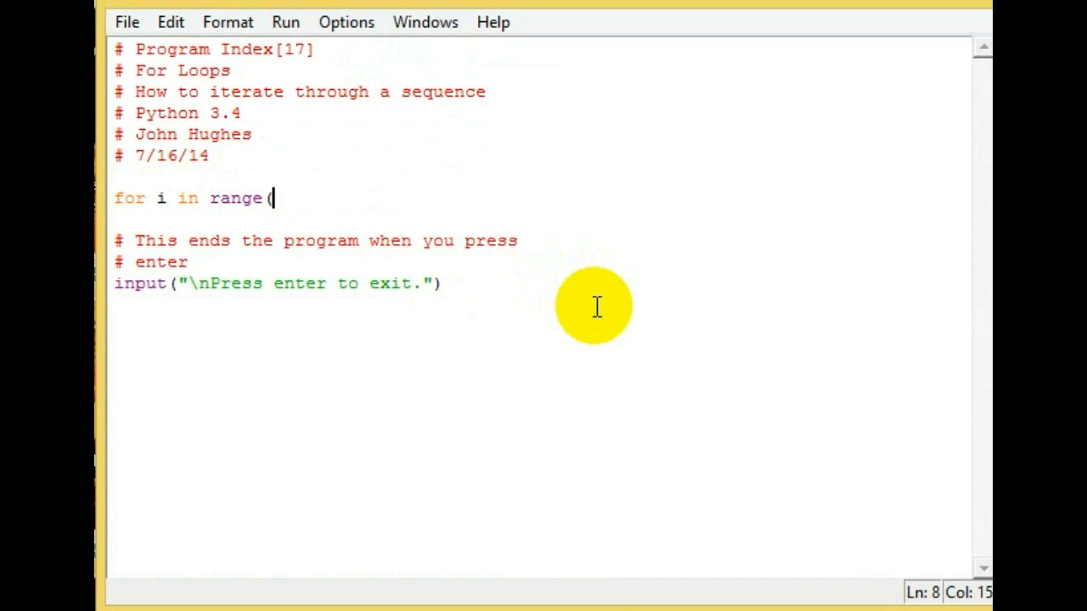
pyautogui.write('10')
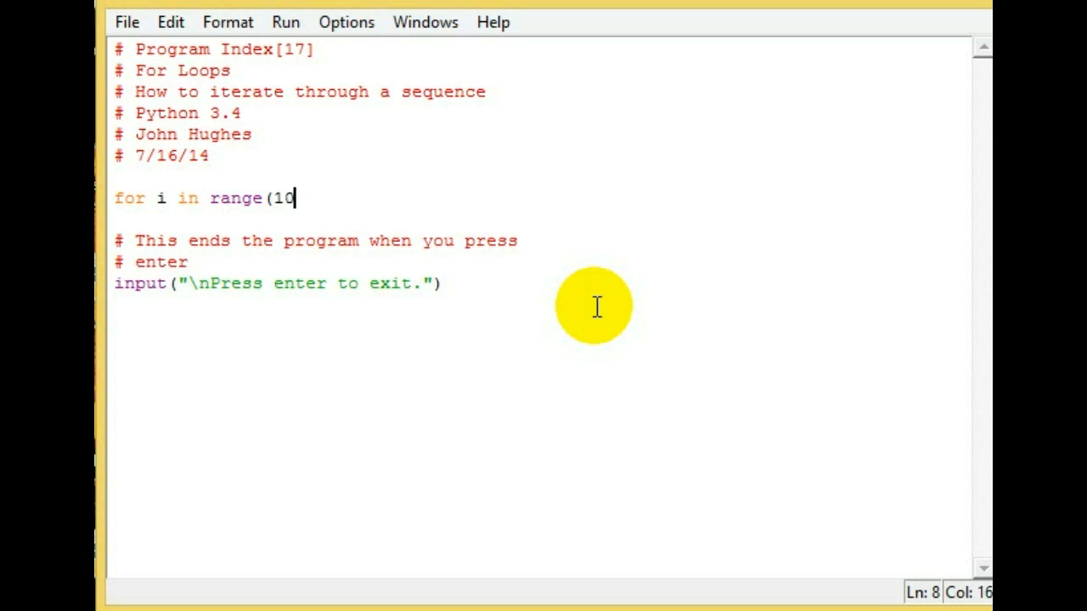
pyautogui.write(')')
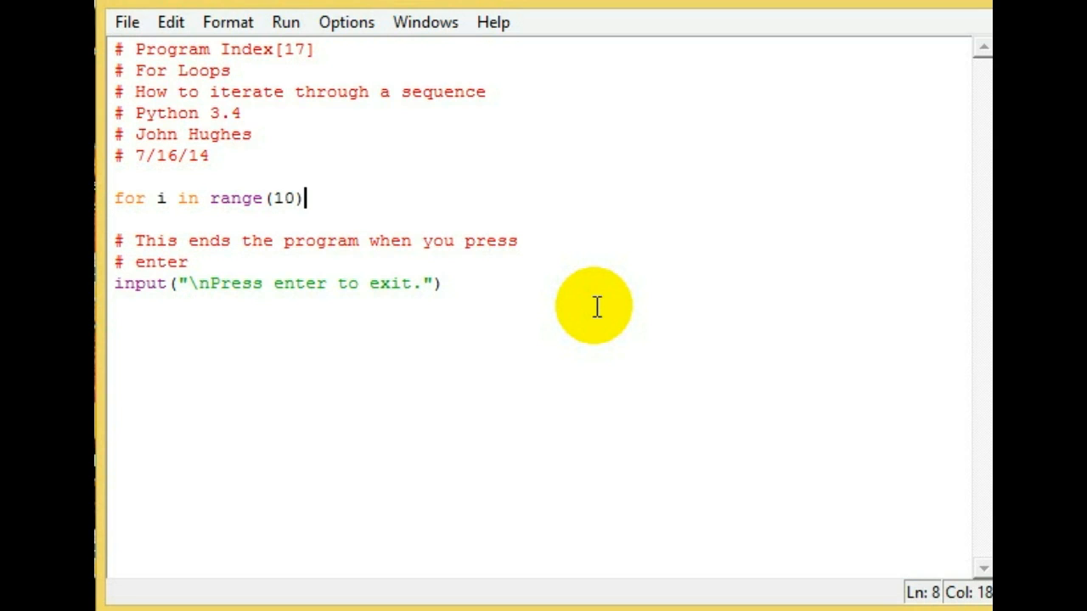
pyautogui.write(':')
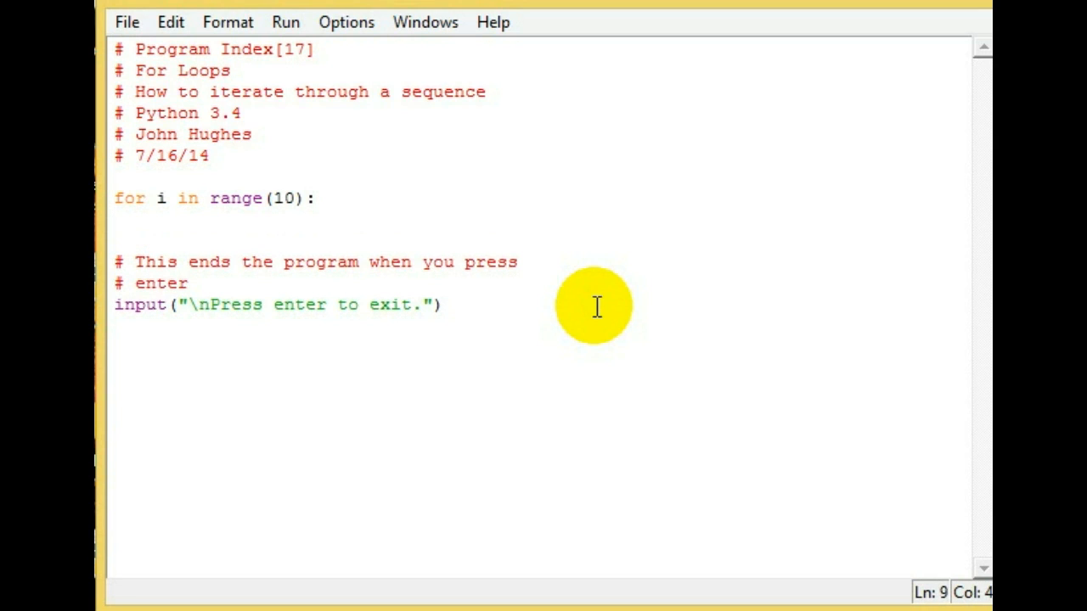
# Step: Write print(i, end=" ") as the loop body and start Run Module
pyautogui.write('print(')
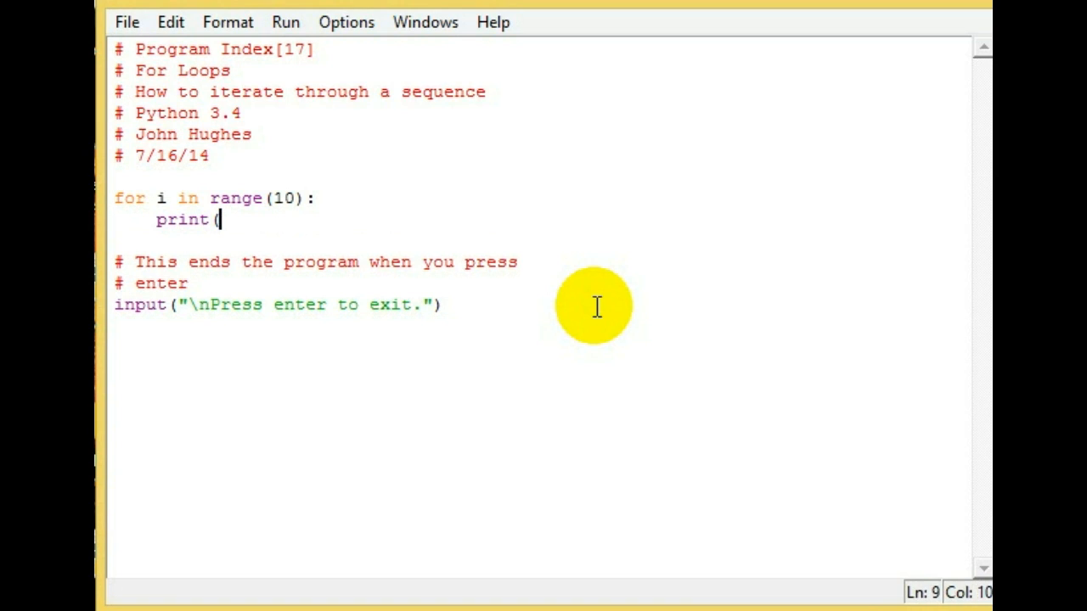
pyautogui.write('i, end')
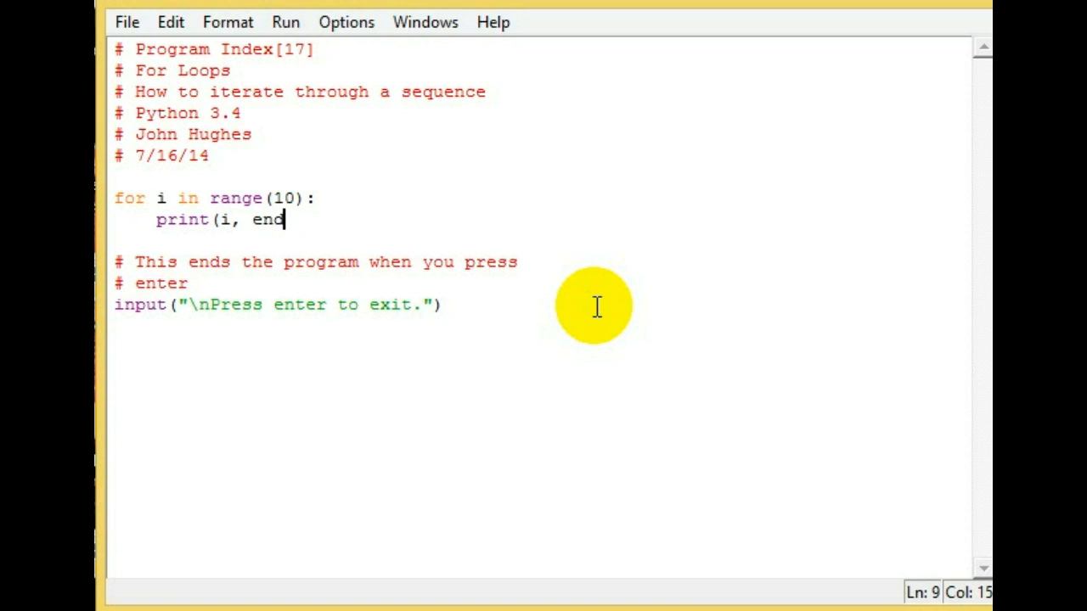
pyautogui.write('="')
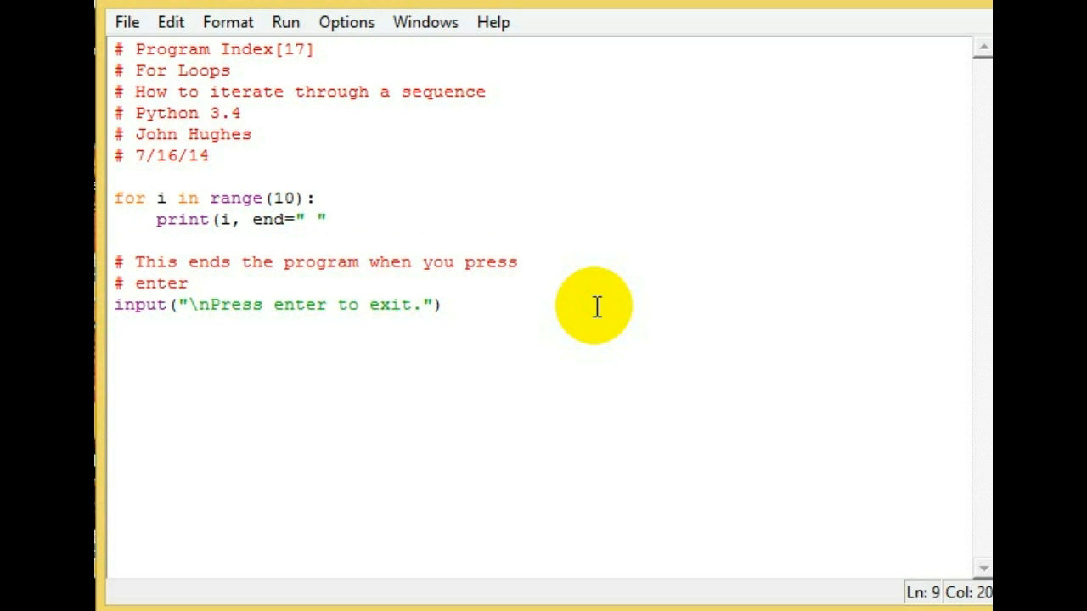
pyautogui.write(')')
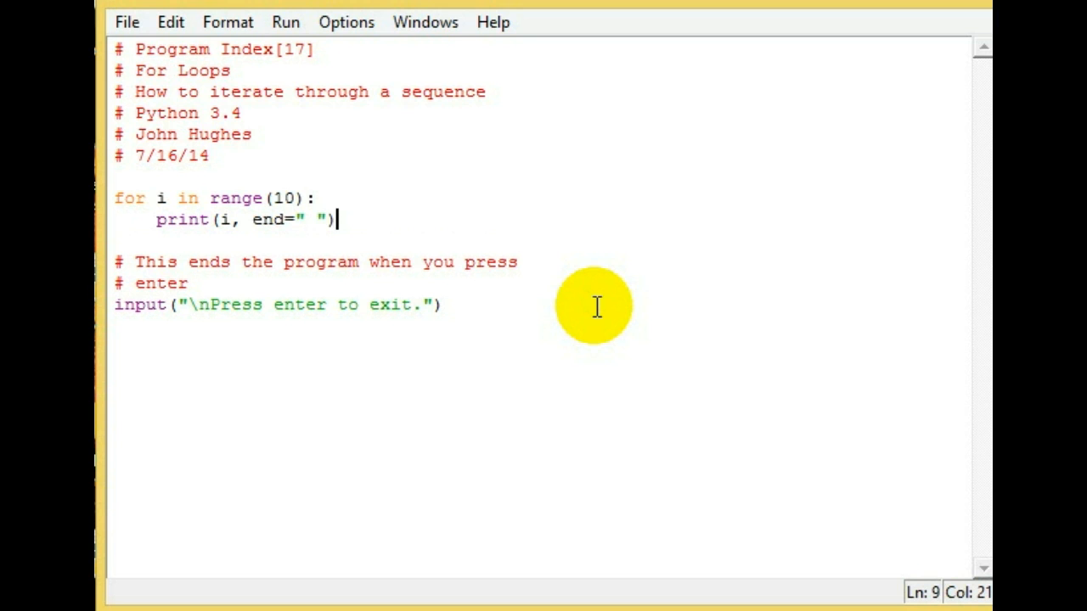
pyautogui.click(285, 22)
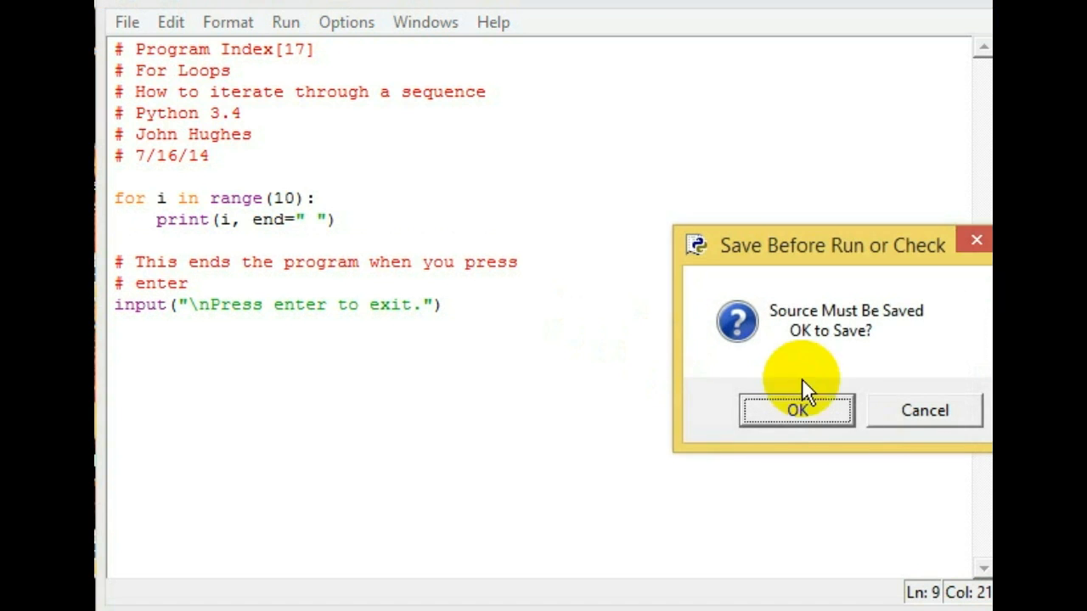
# Step: Save so the script prints 0 through 9 on one line, then select 10 in range()
pyautogui.click(795, 411)
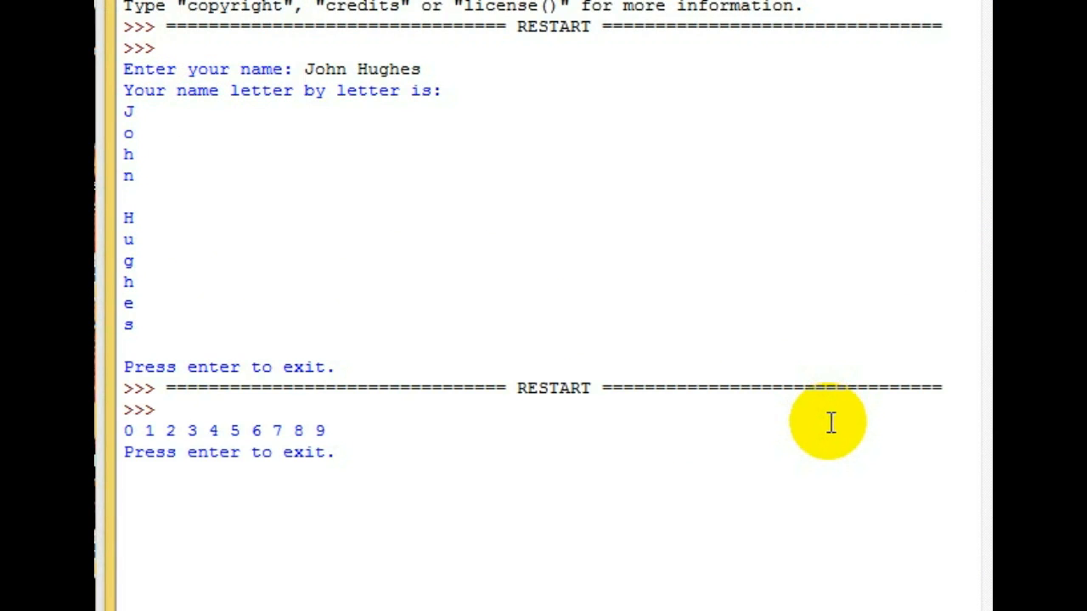
pyautogui.moveTo(828, 423); pyautogui.dragTo(331, 431)
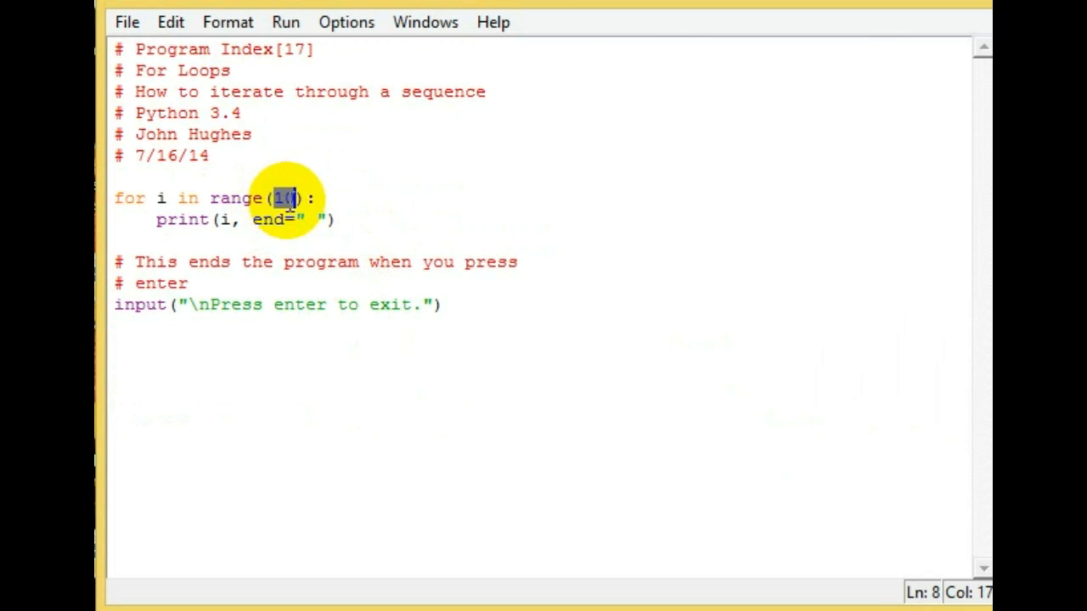
pyautogui.moveTo(450, 451)
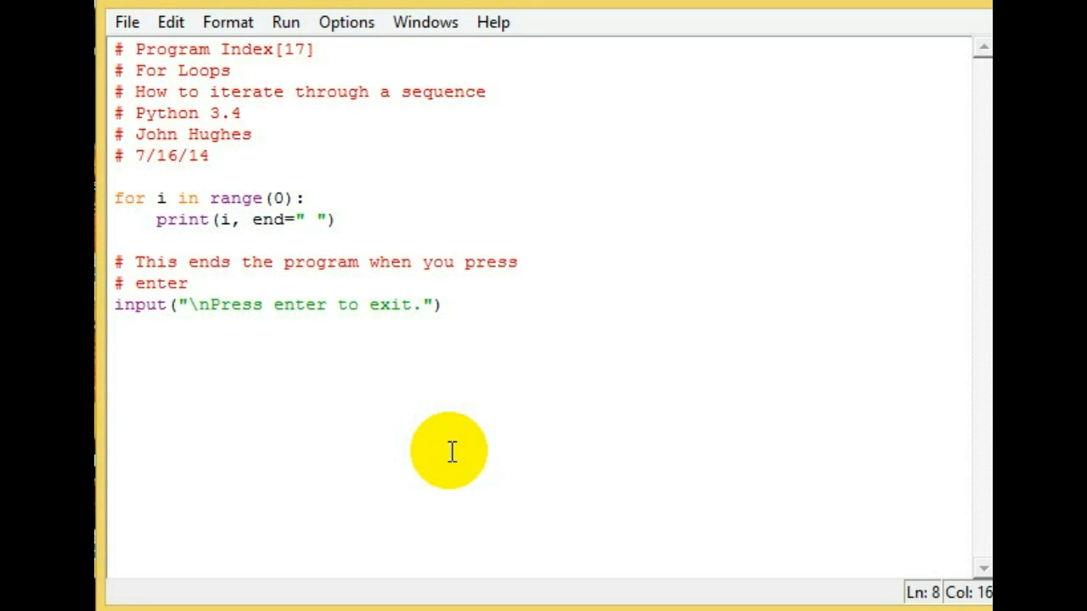
# Step: Change the loop to range(0, 50, 5), then save and run it
pyautogui.write(', 50')
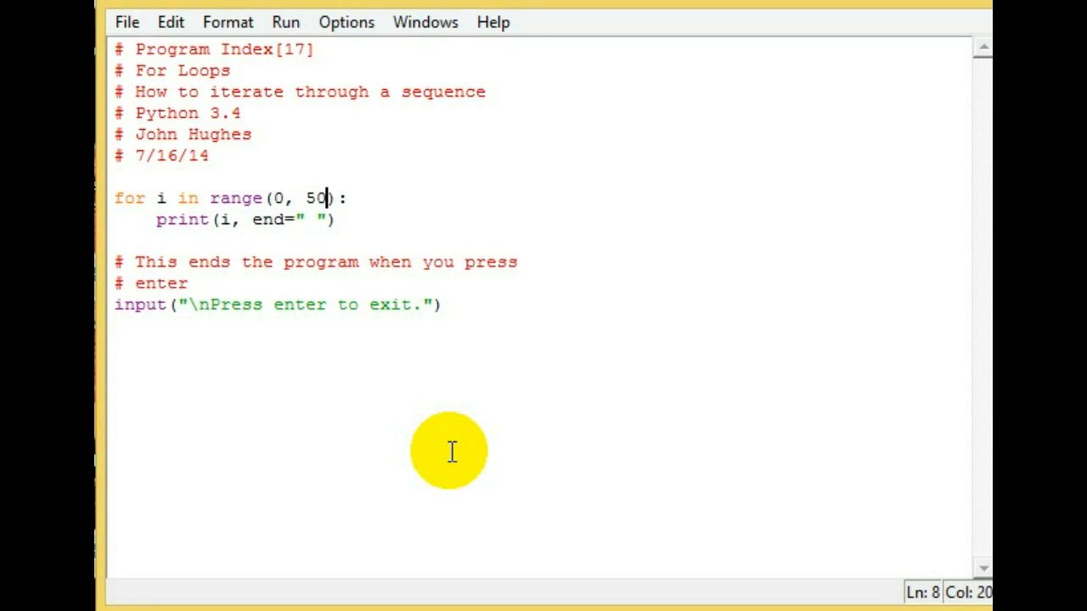
pyautogui.write(', 5')
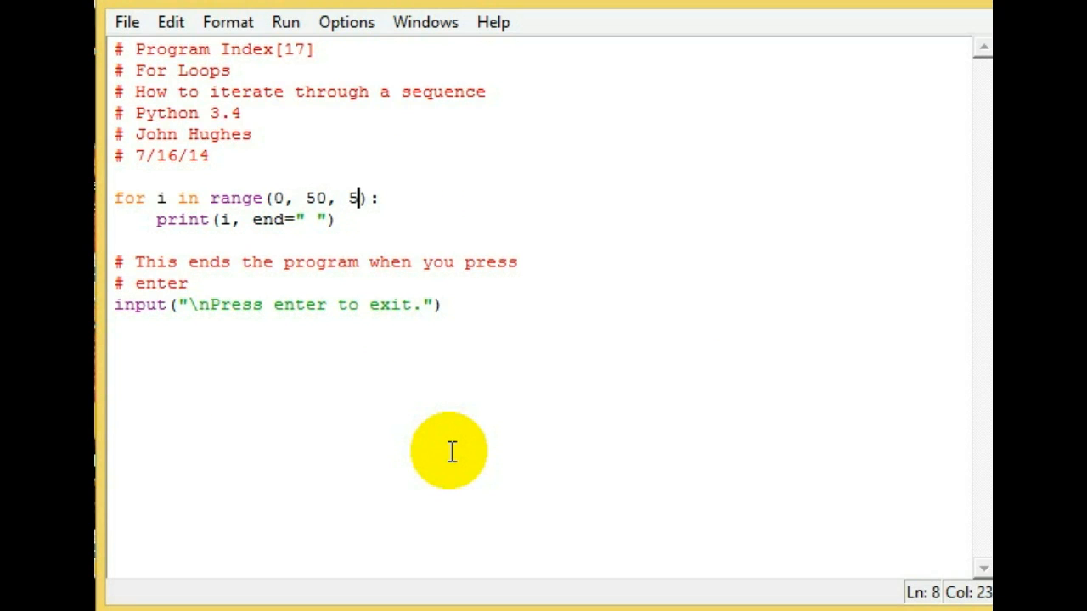
pyautogui.moveTo(276, 191)
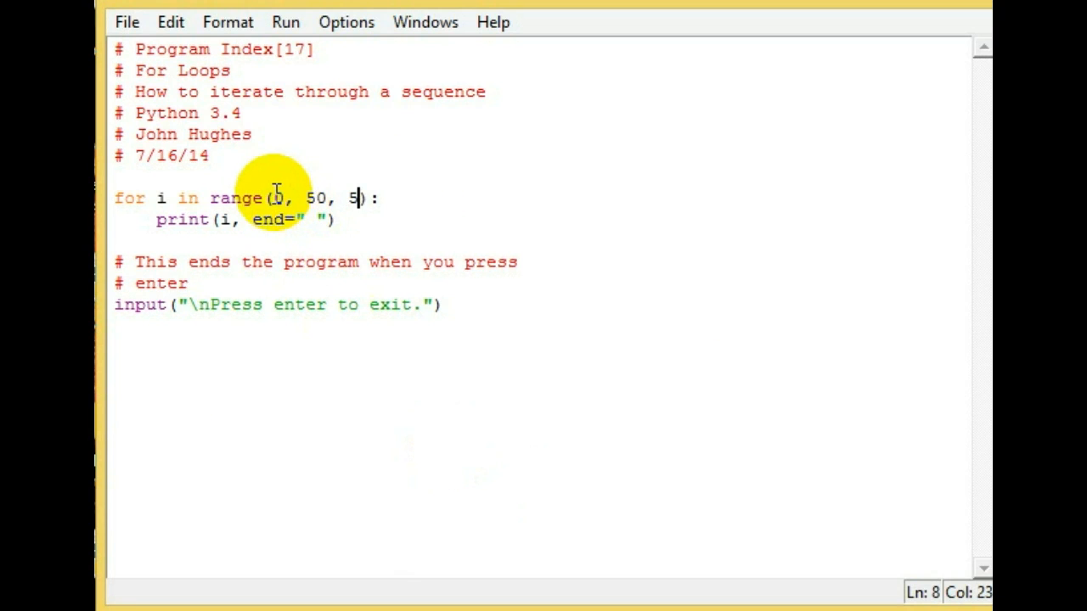
pyautogui.doubleClick(316, 198)
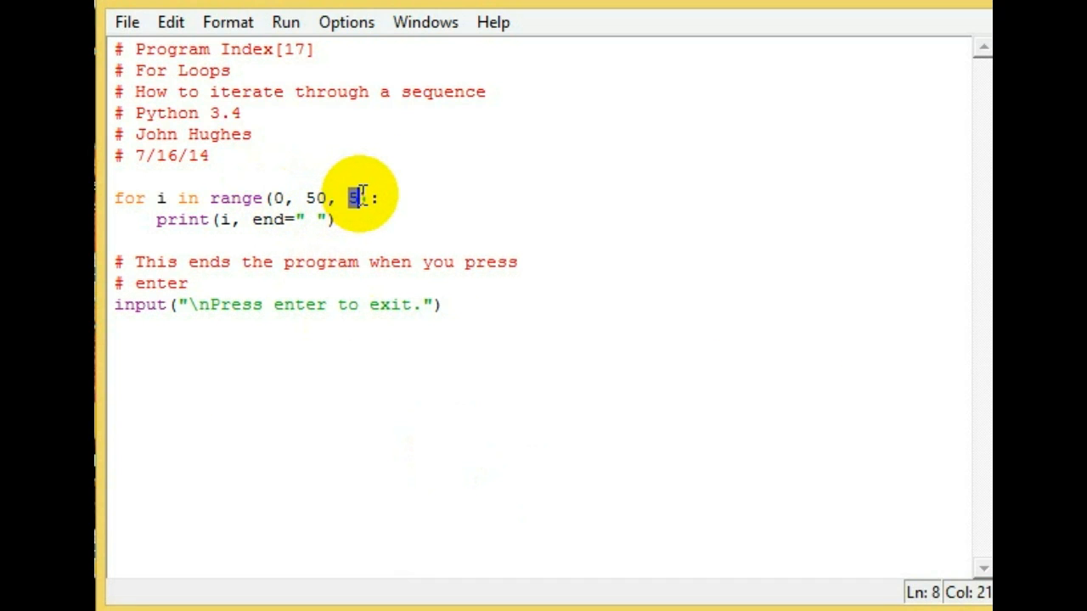
pyautogui.click(286, 21)
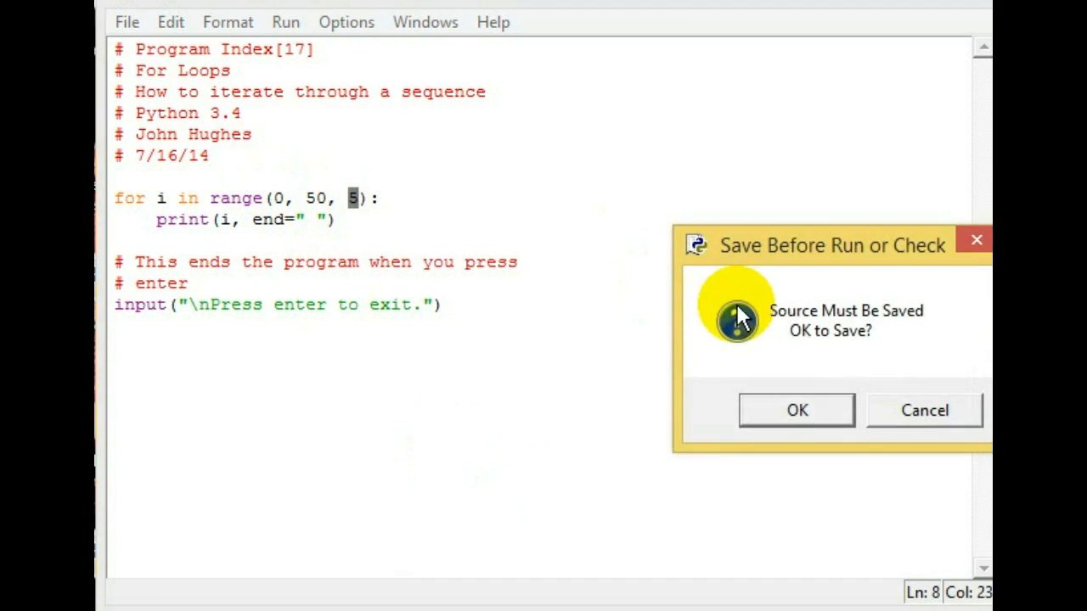
pyautogui.click(796, 410)
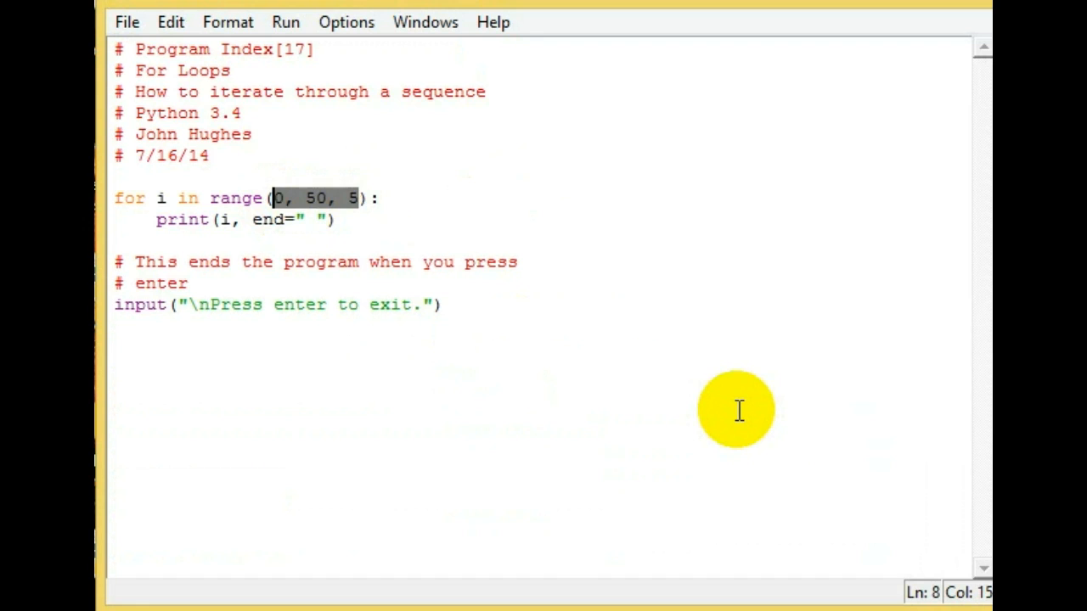
# Step: Change the loop to range(10, 0, -1), save and run it, and view the output
pyautogui.write('10,')
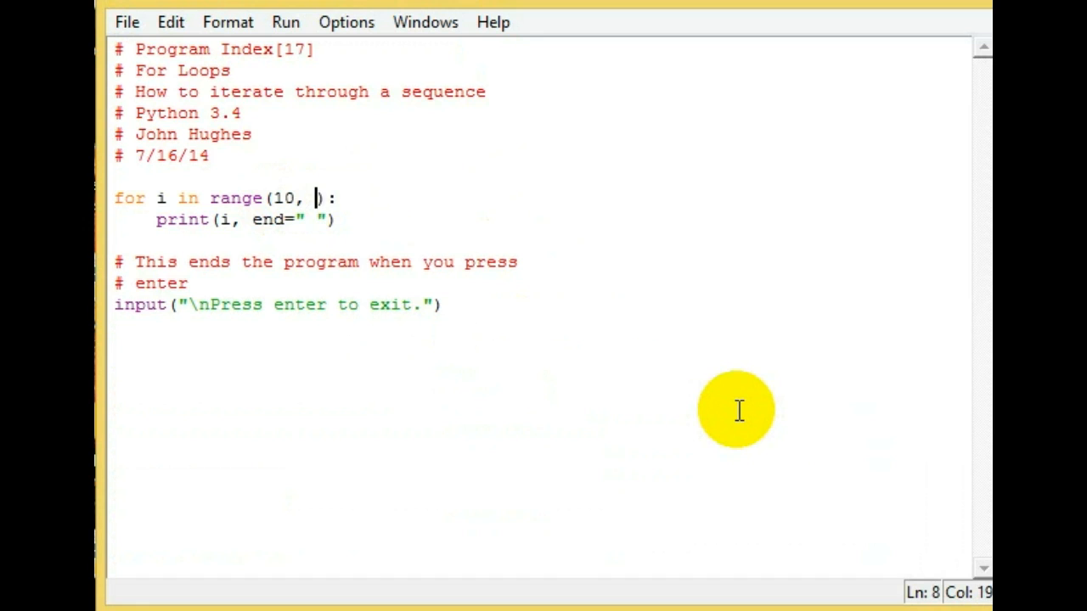
pyautogui.write('0')
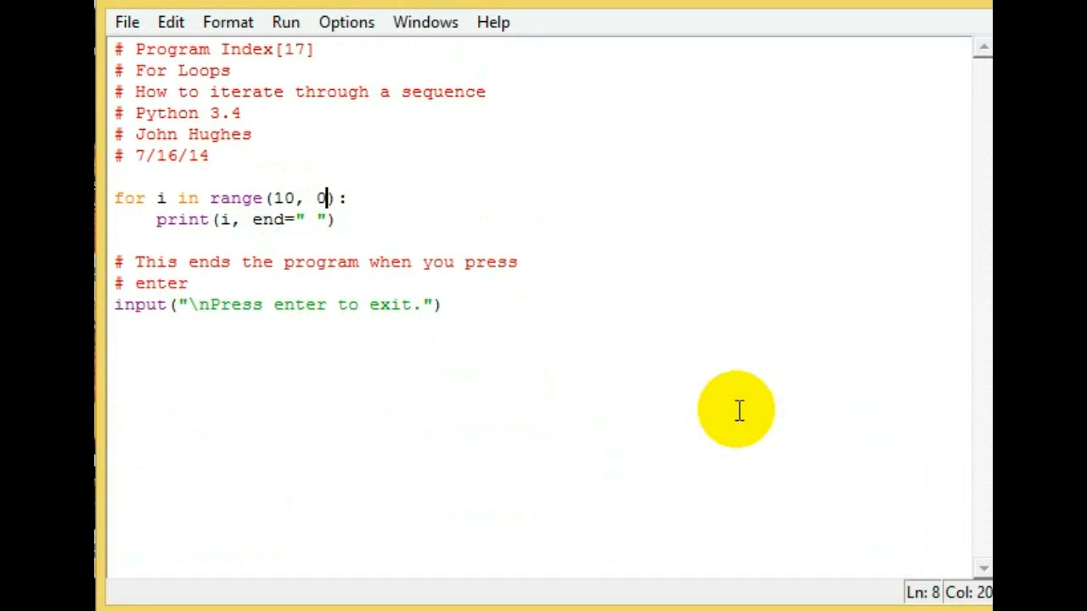
pyautogui.write(', -1')
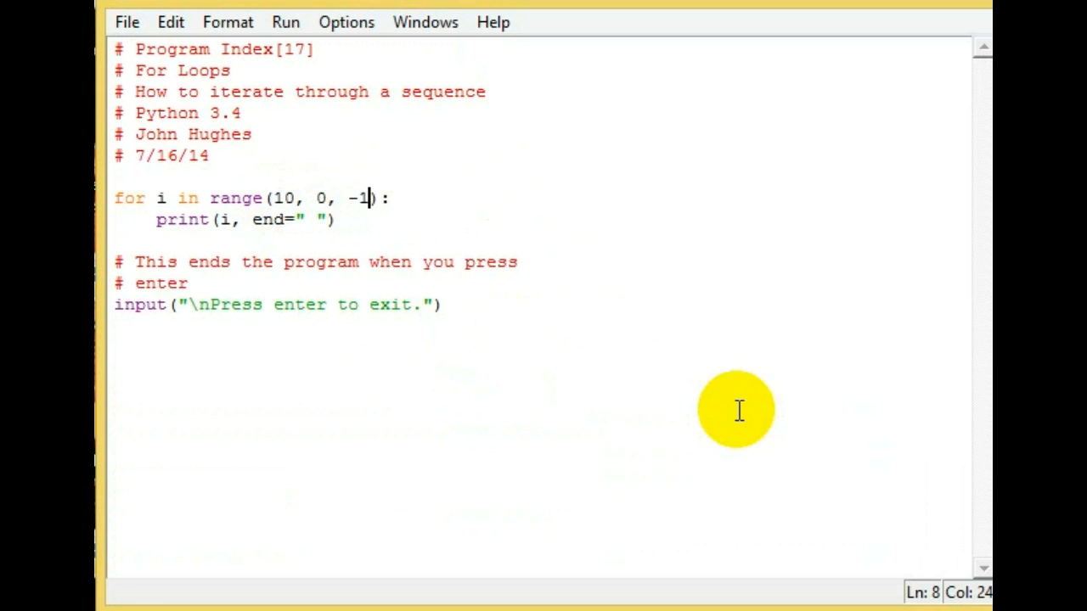
pyautogui.click(286, 21)
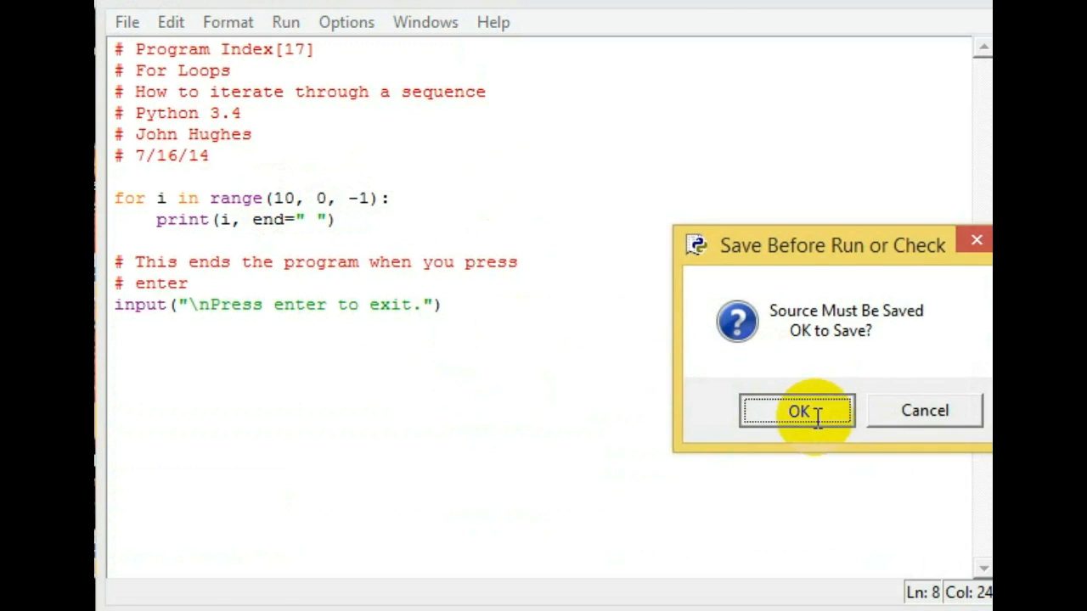
pyautogui.click(797, 411)
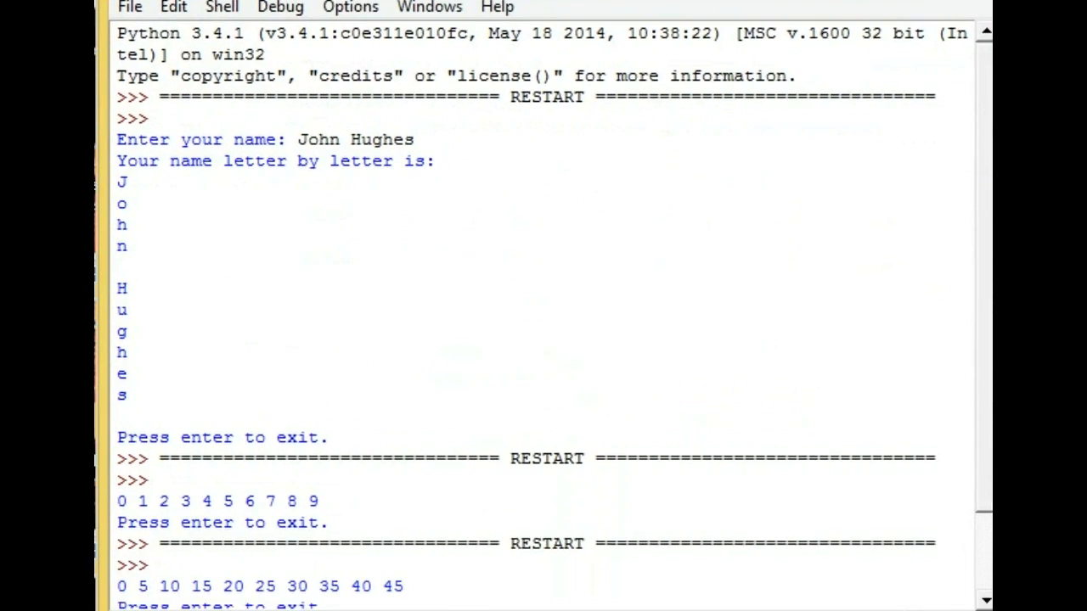
pyautogui.scroll(-3)
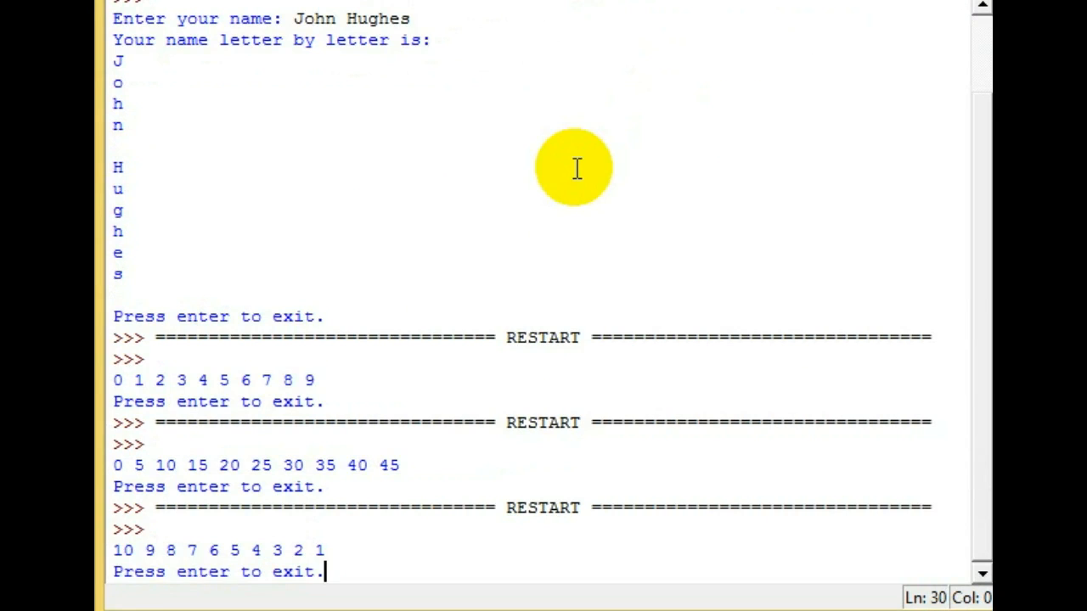